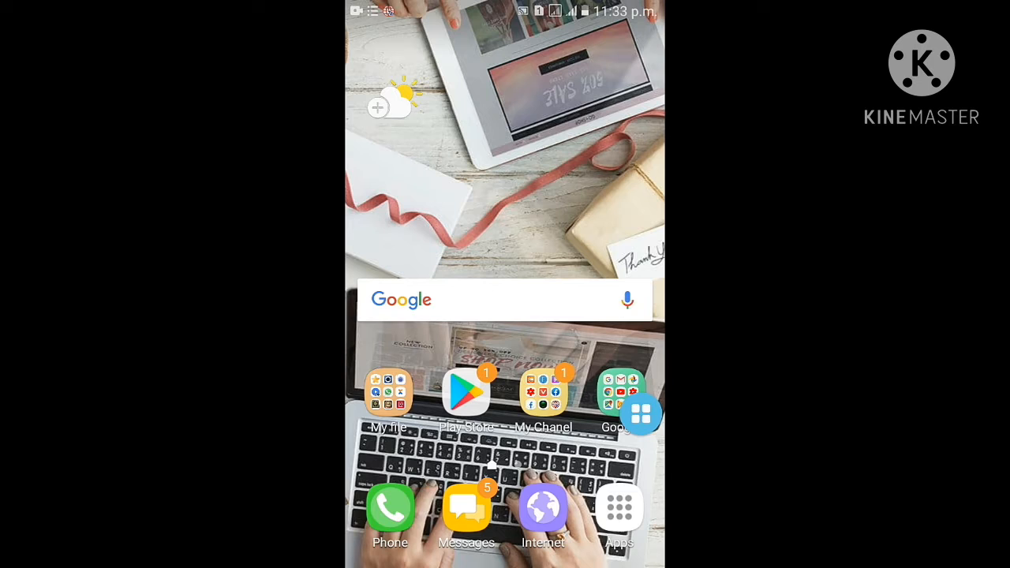
Open the app drawer and scroll sideways to find the green hi-tech launcher
{"action": "left_click", "coordinate": [640, 414]}
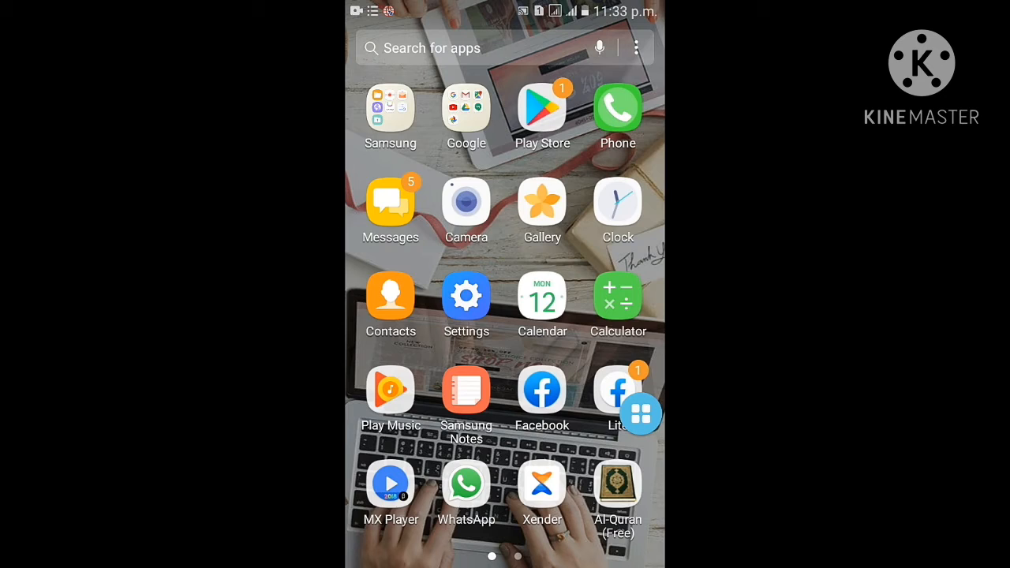
{"action": "scroll", "scroll_direction": "left", "scroll_amount": 3}
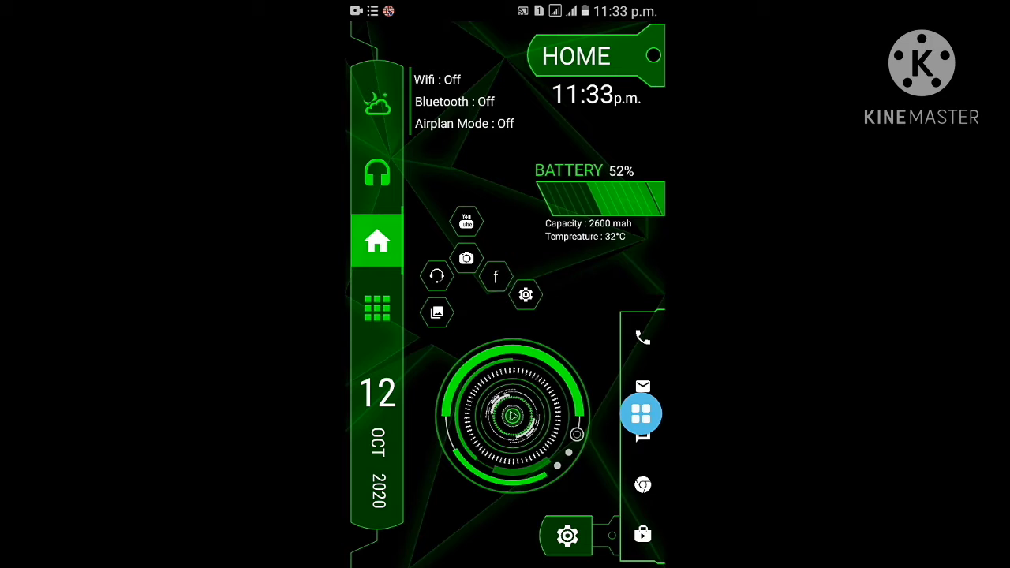
{"action": "left_click", "coordinate": [377, 308]}
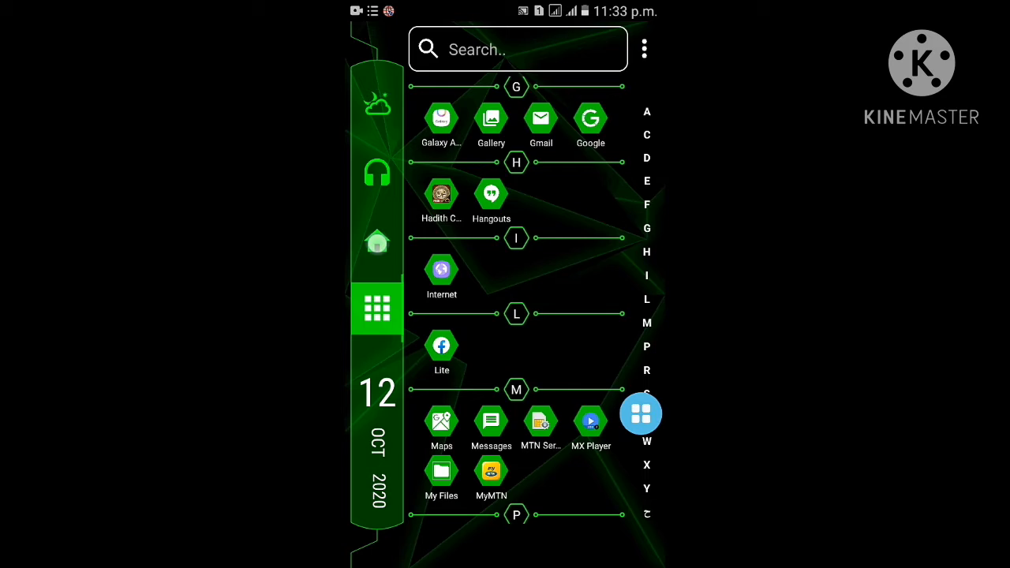
{"action": "left_click", "coordinate": [377, 173]}
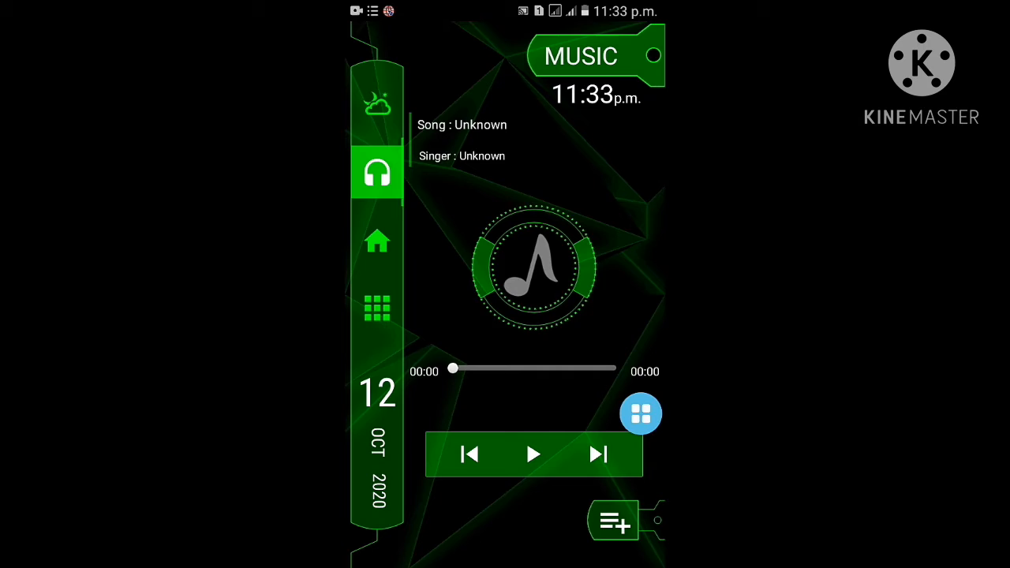
{"action": "left_click", "coordinate": [377, 102]}
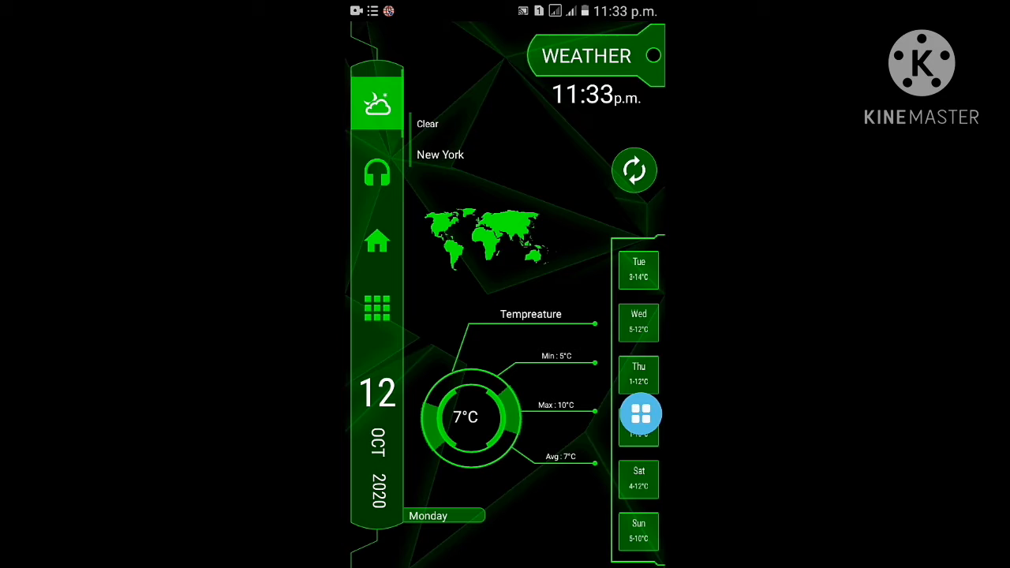
{"action": "left_click", "coordinate": [376, 241]}
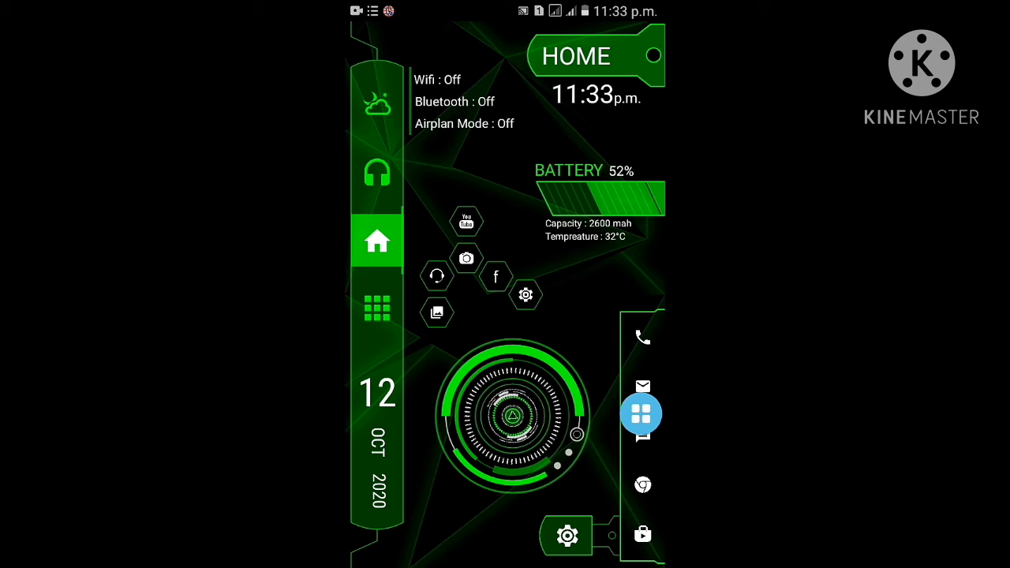
Open the launcher's app drawer and scroll down to the H through P apps
{"action": "left_click", "coordinate": [378, 102]}
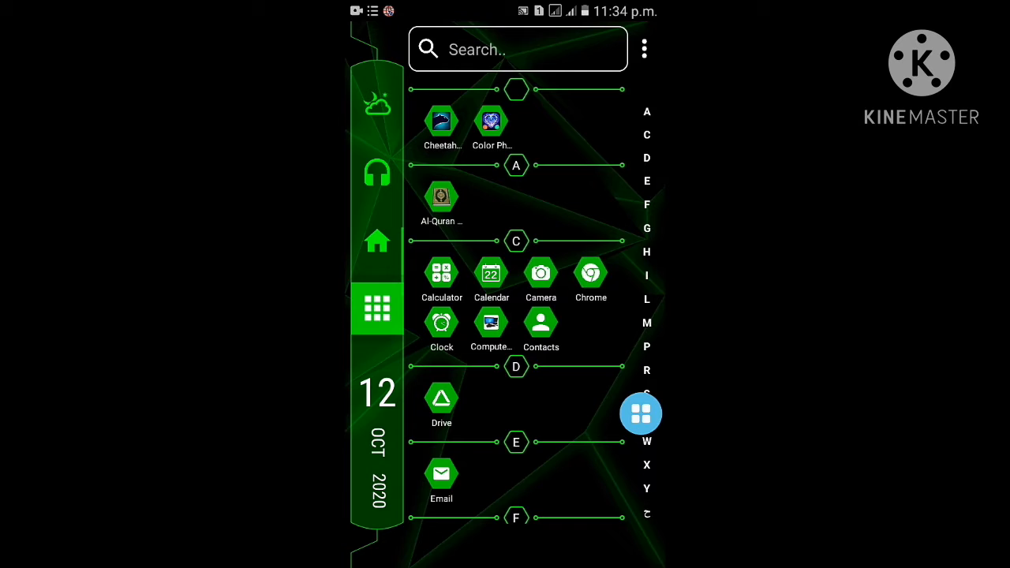
{"action": "scroll", "scroll_direction": "down", "scroll_amount": 3}
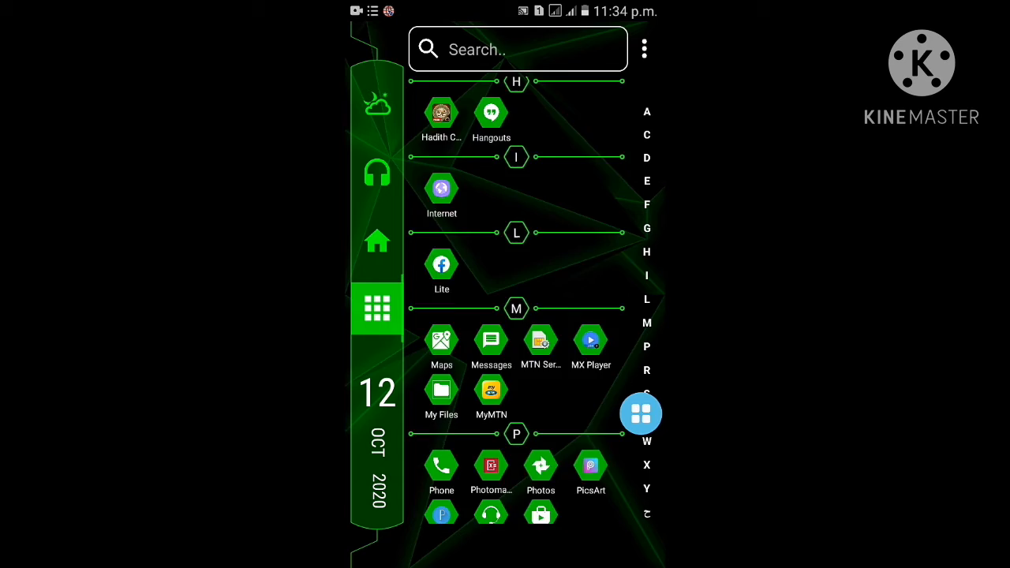